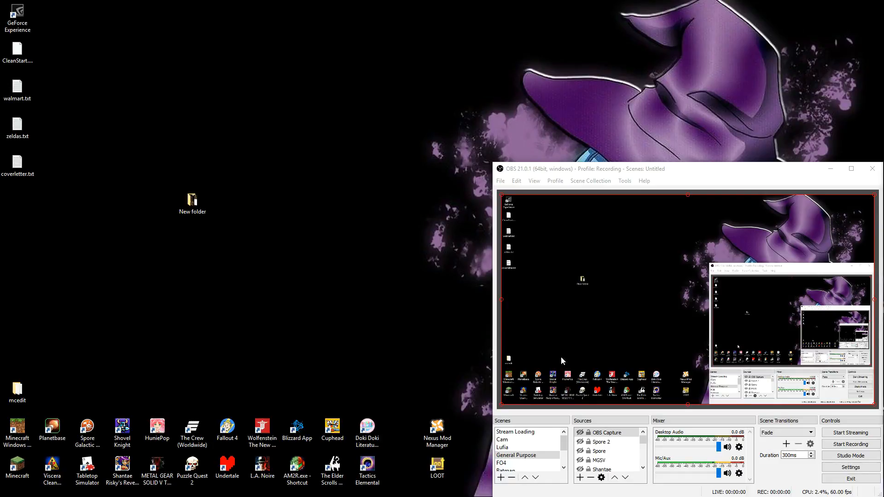
pyautogui.moveTo(563, 447)
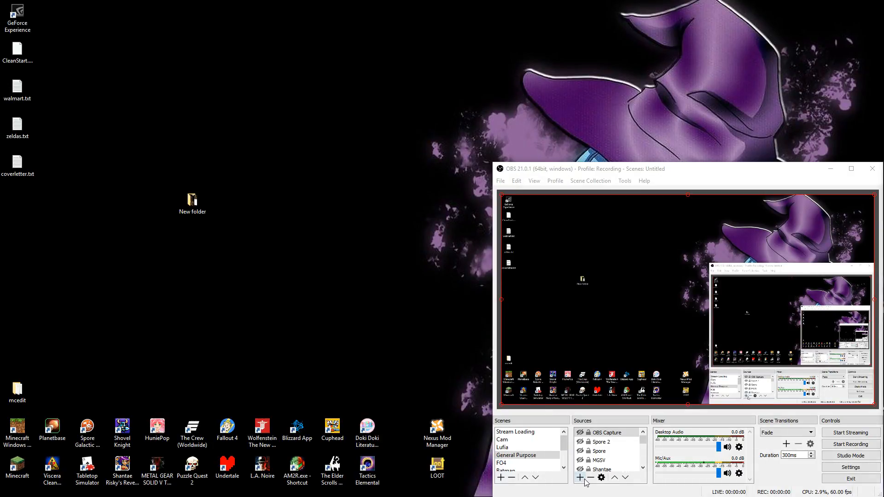
# - Switch to the Stream Skyrim scene in the Scenes list
pyautogui.click(580, 477)
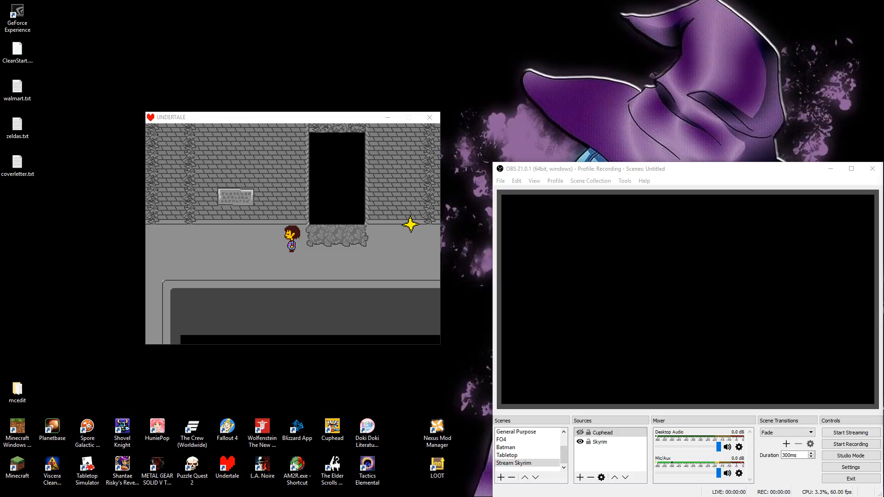
pyautogui.moveTo(844, 433)
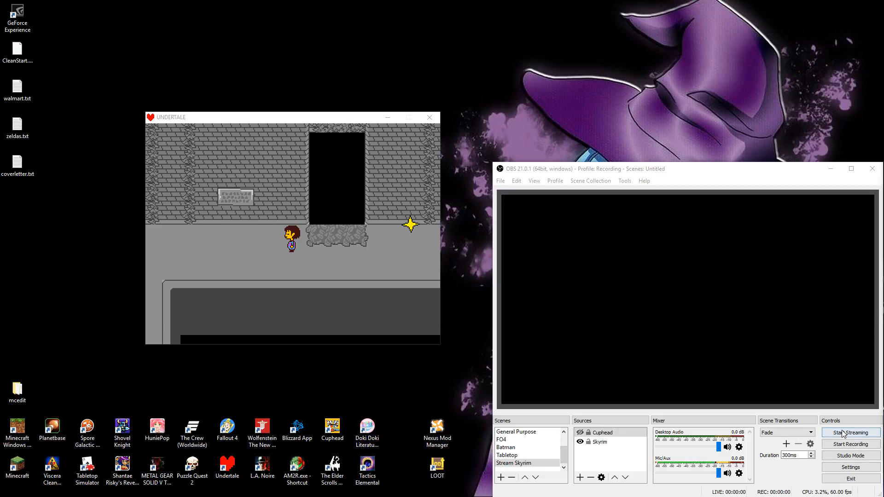
# - Create a new scene named Undertale
pyautogui.click(501, 478)
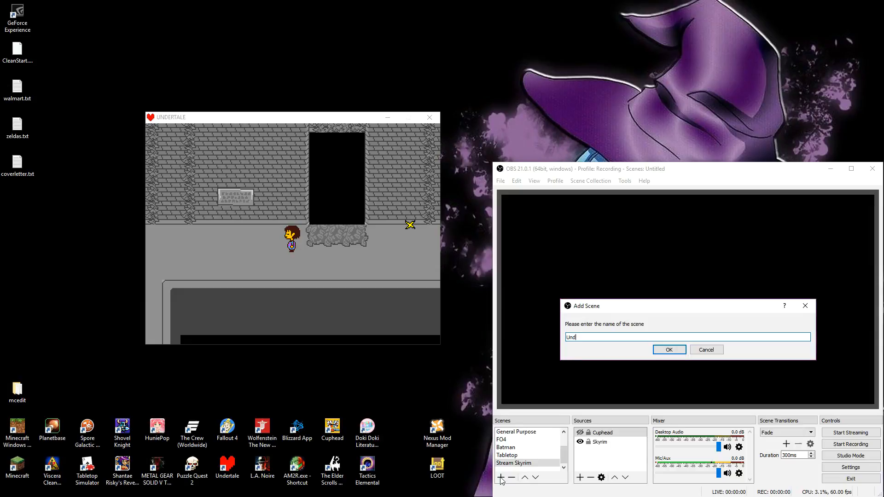
pyautogui.click(670, 350)
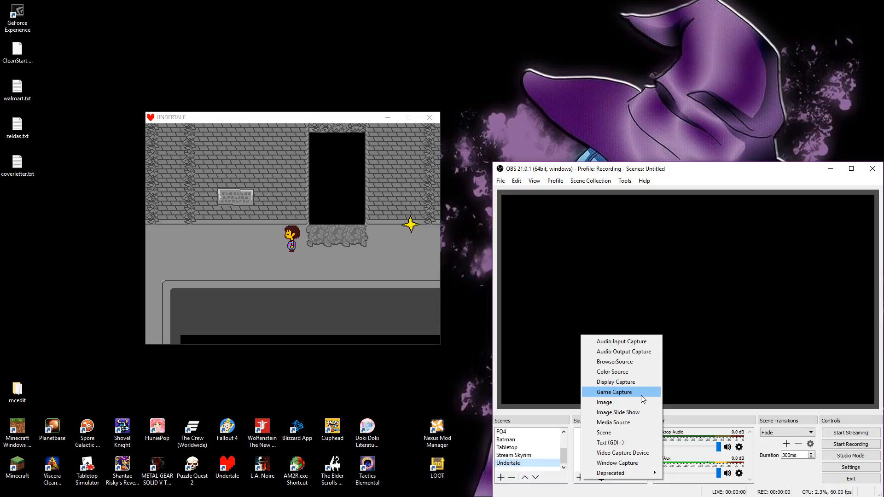
# - Add a Game Capture of the UNDERTALE window with Capture Cursor disabled
pyautogui.click(614, 392)
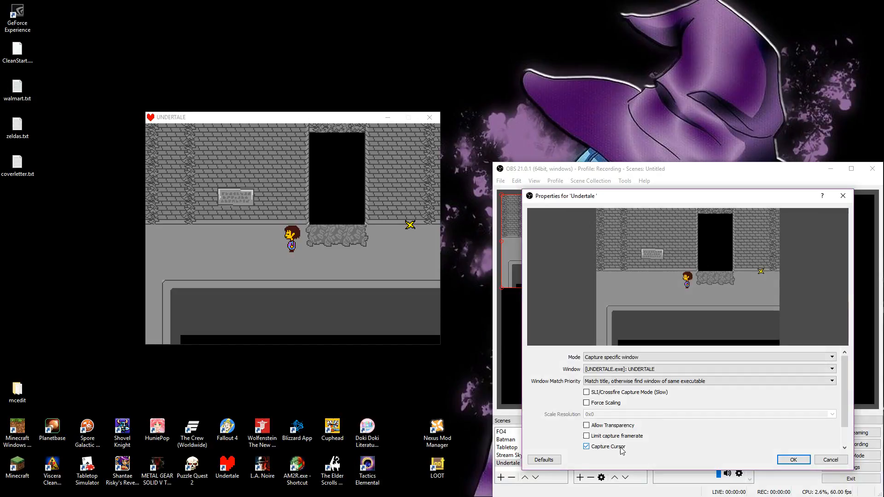
pyautogui.click(586, 447)
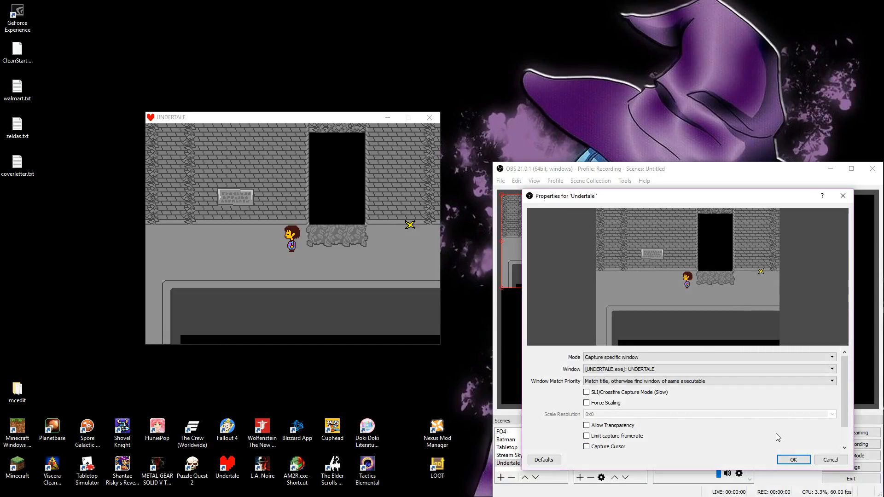
pyautogui.click(794, 459)
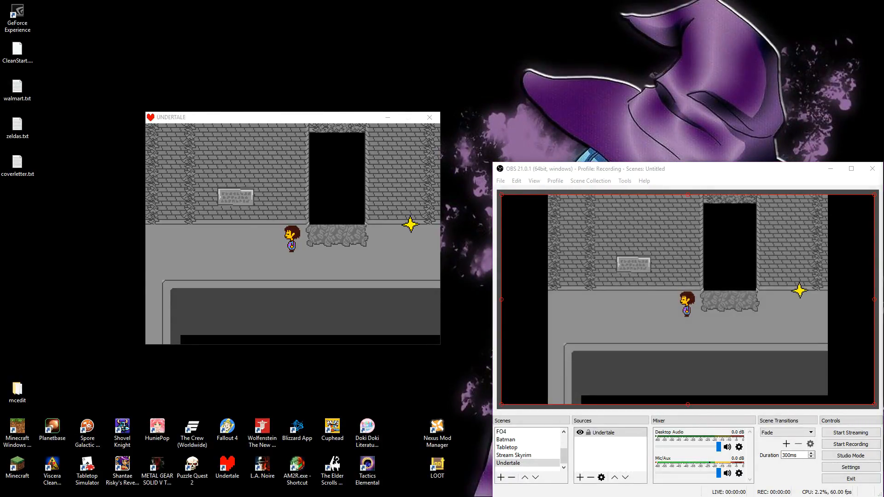
pyautogui.moveTo(615, 293)
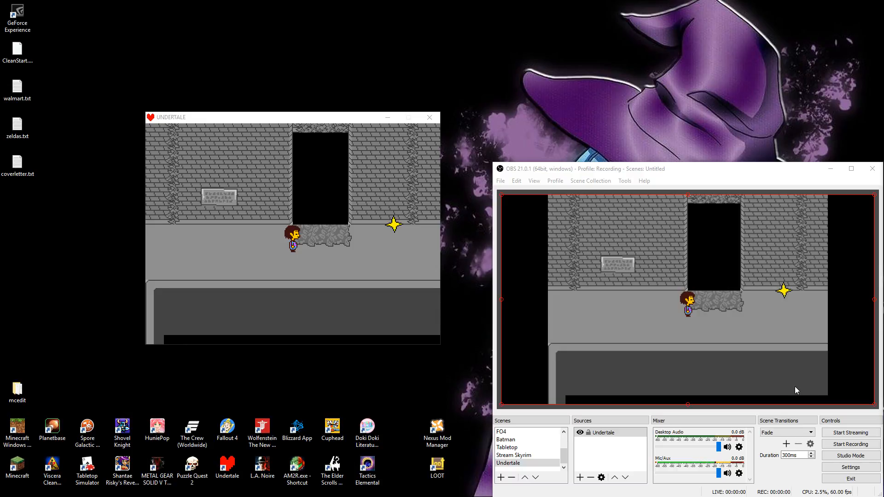
pyautogui.moveTo(802, 390)
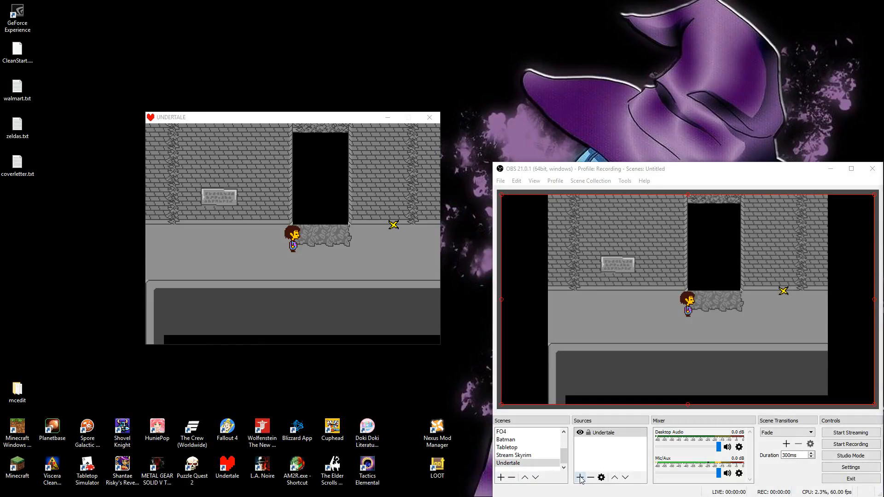
# - Add a UTright image source of the Toriel art and place it on the scene's right edge
pyautogui.click(579, 478)
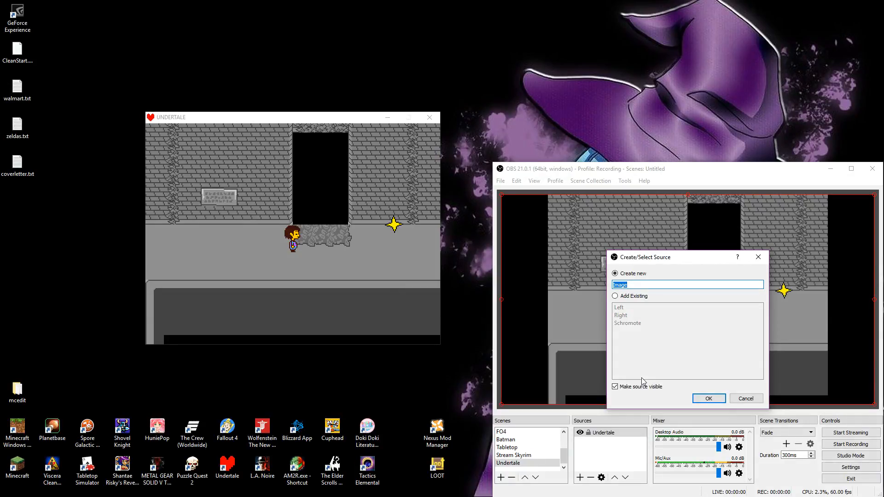
pyautogui.click(709, 398)
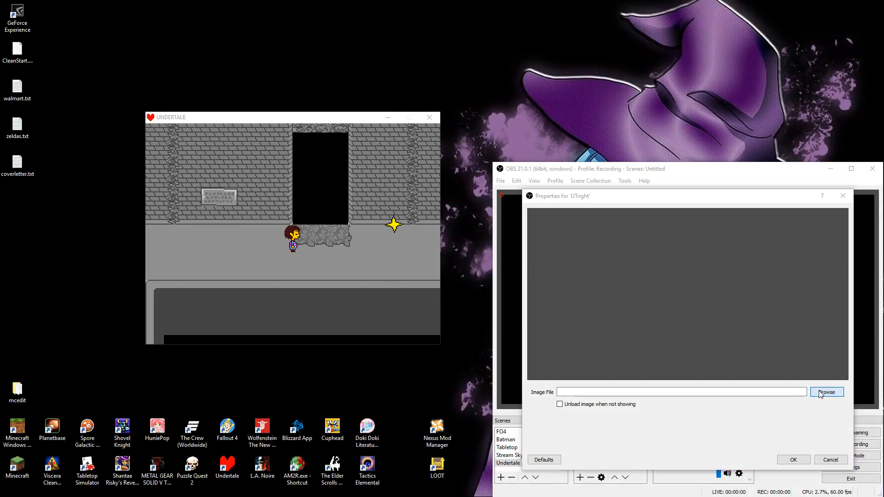
pyautogui.click(794, 459)
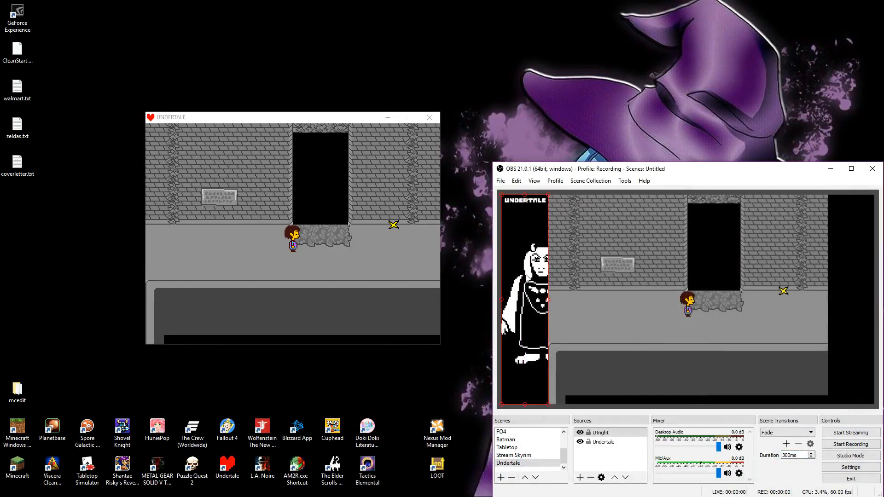
pyautogui.moveTo(540, 239)
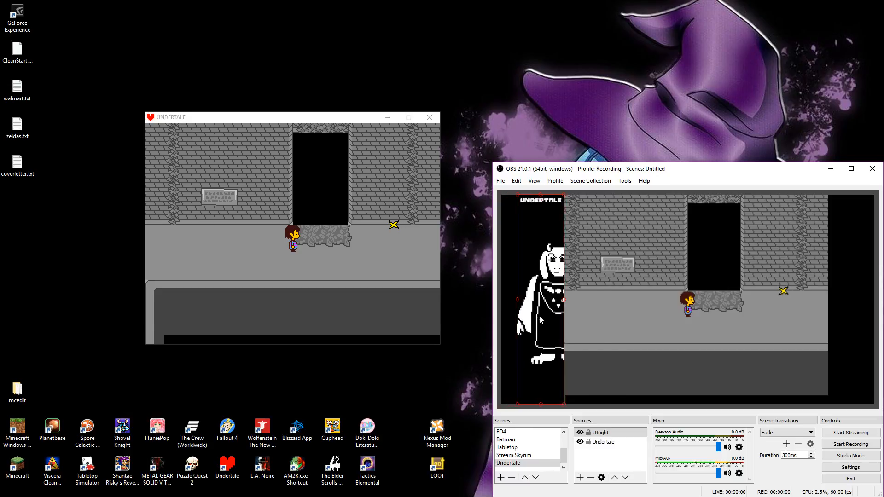
pyautogui.moveTo(544, 298); pyautogui.dragTo(823, 299)
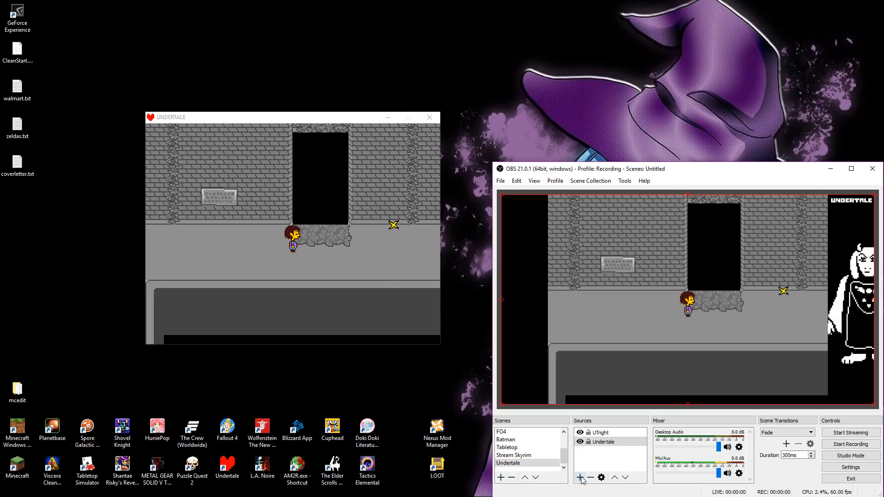
# - Start adding a UTLeft image source for the dog art panel
pyautogui.click(580, 478)
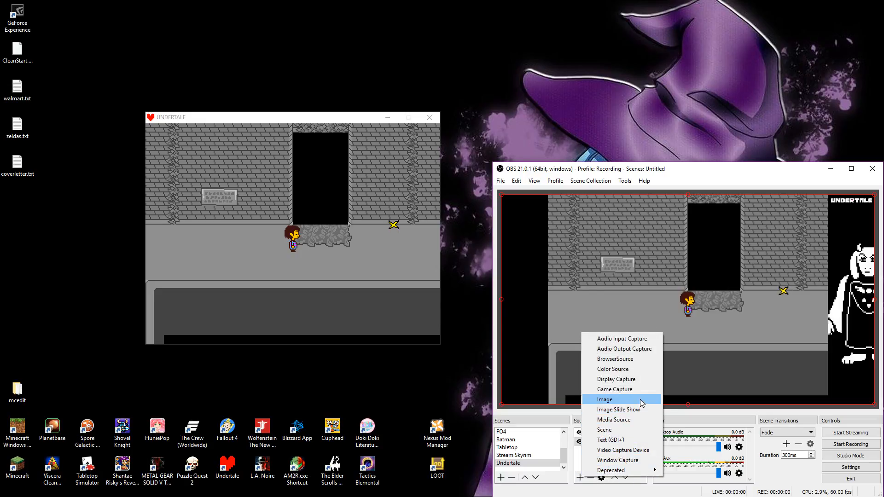
pyautogui.click(604, 399)
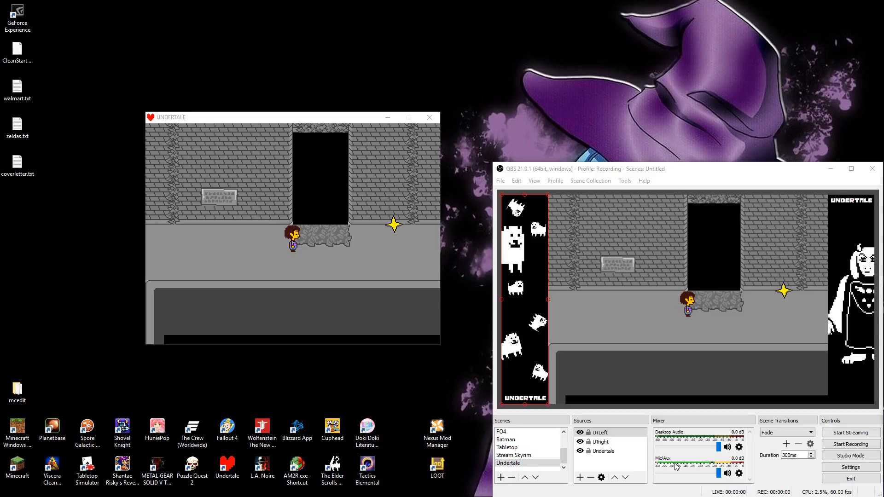
pyautogui.moveTo(669, 492)
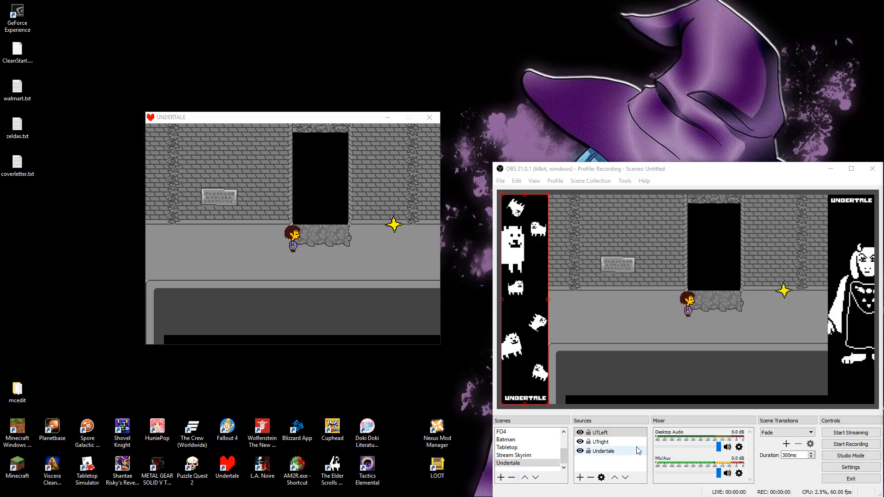
pyautogui.moveTo(632, 463)
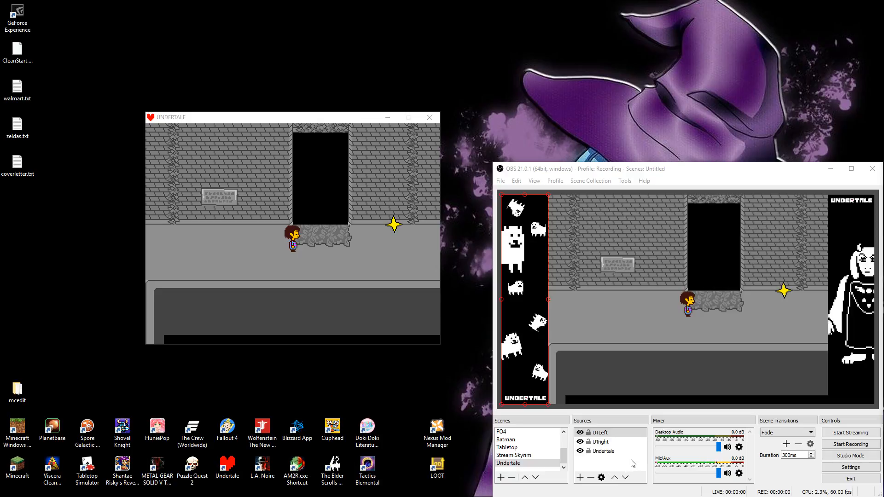
pyautogui.click(603, 451)
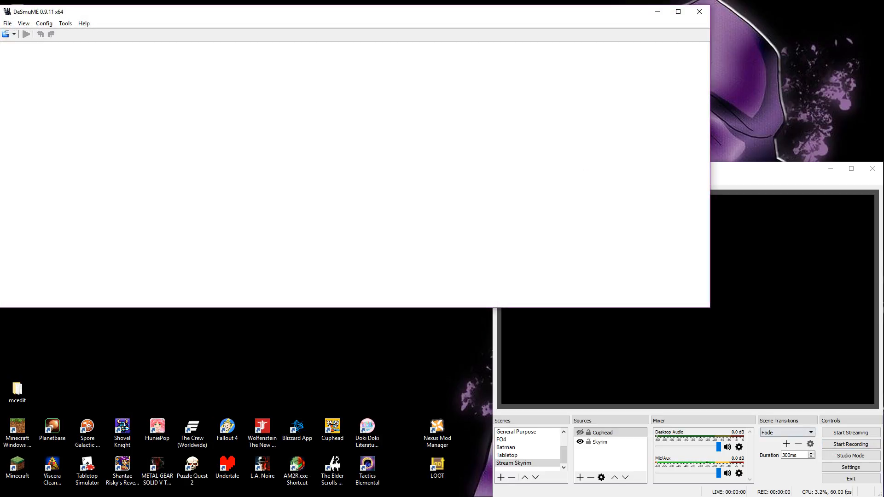
pyautogui.moveTo(771, 327)
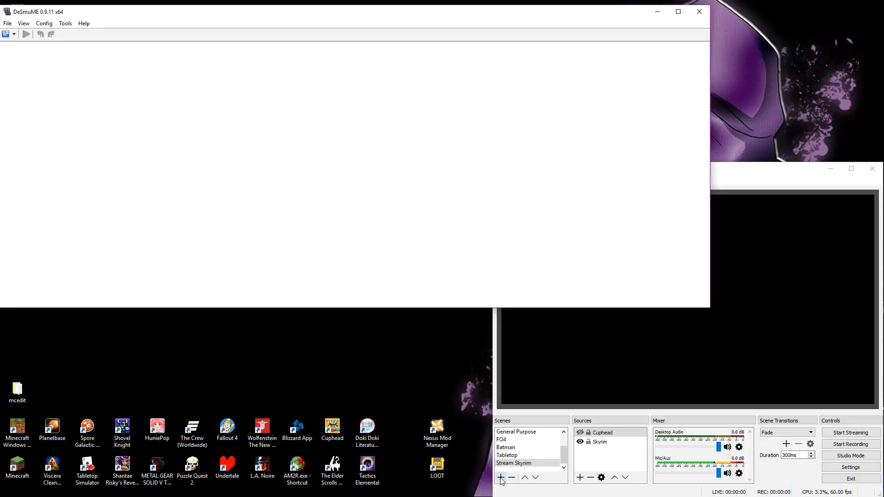
# - Start creating a new scene for Chrono Trigger
pyautogui.click(501, 477)
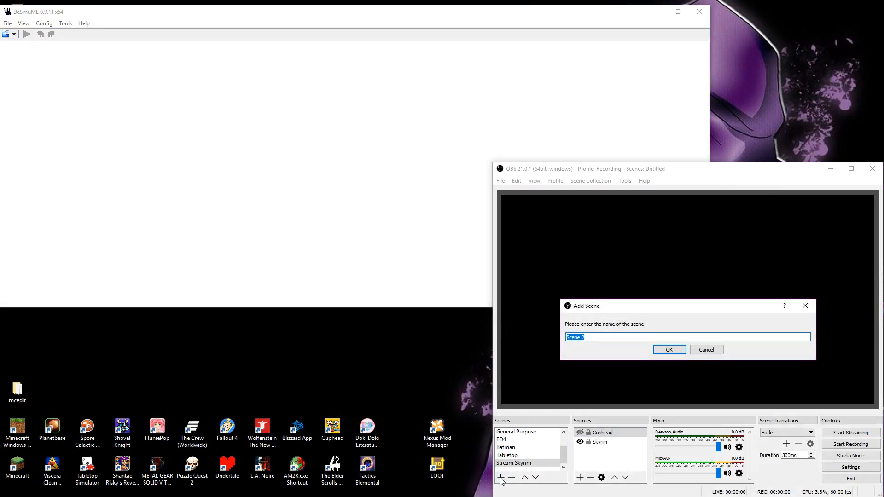
# - Name the scene Chrono Trigger and load the Chrono Trigger ROM in DeSmuME
pyautogui.click(669, 350)
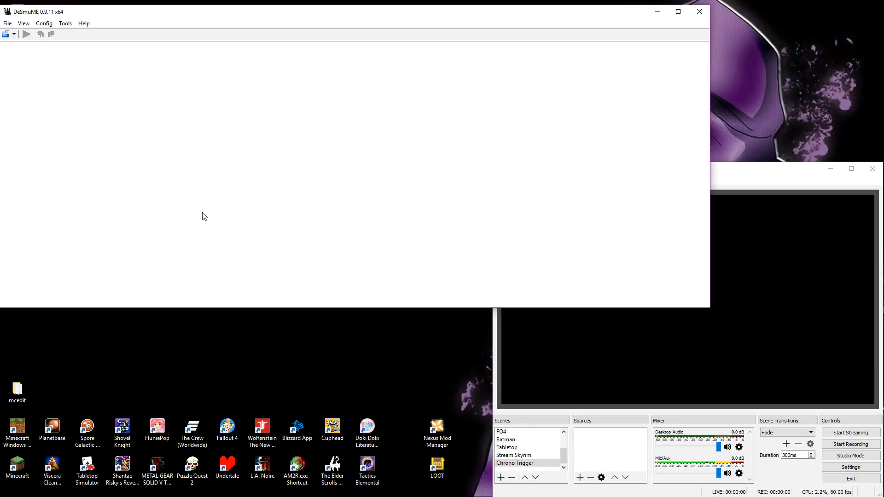
pyautogui.moveTo(200, 219)
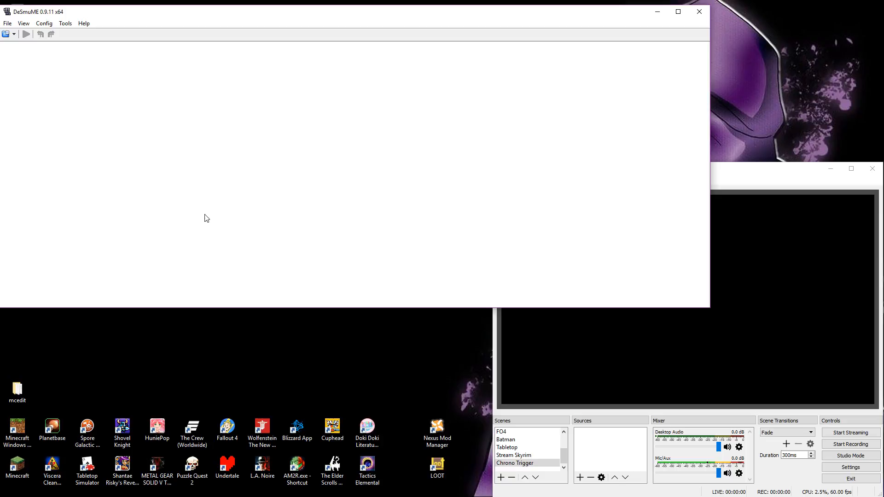
pyautogui.moveTo(199, 215)
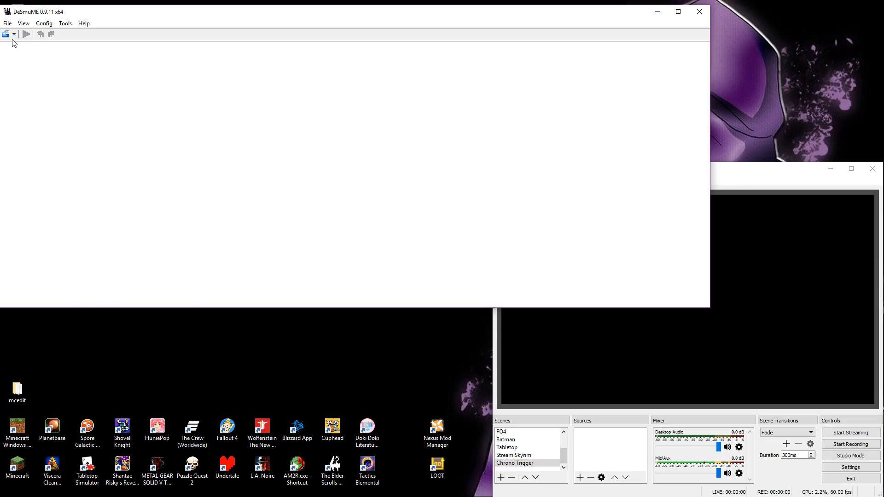
pyautogui.click(28, 34)
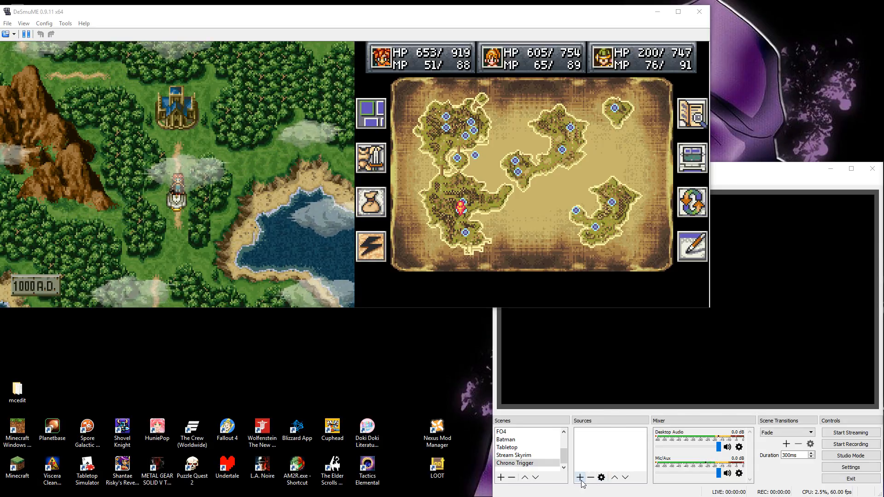
pyautogui.click(581, 477)
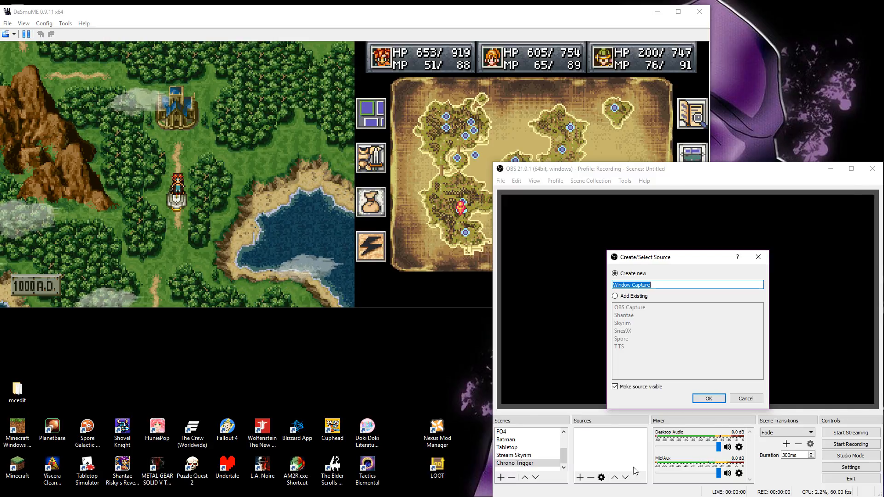
# - Add a Chrono Trigger Left window capture of the DeSmuME window
pyautogui.click(709, 398)
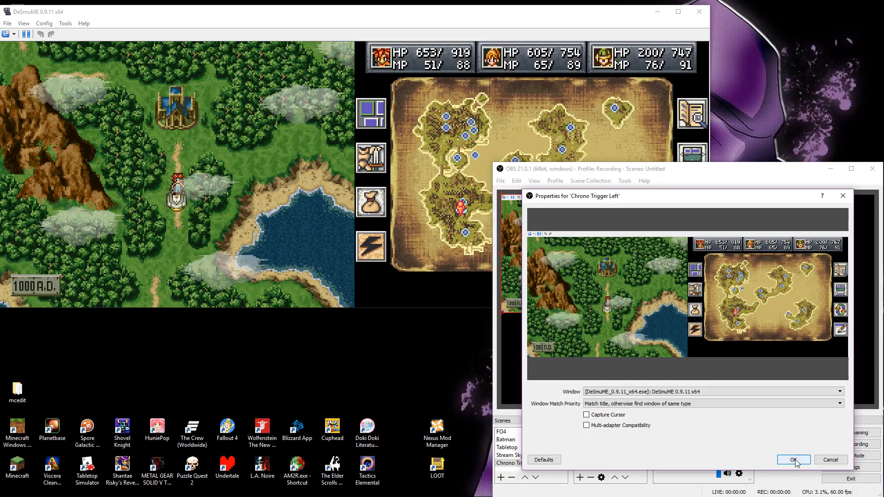
pyautogui.click(793, 460)
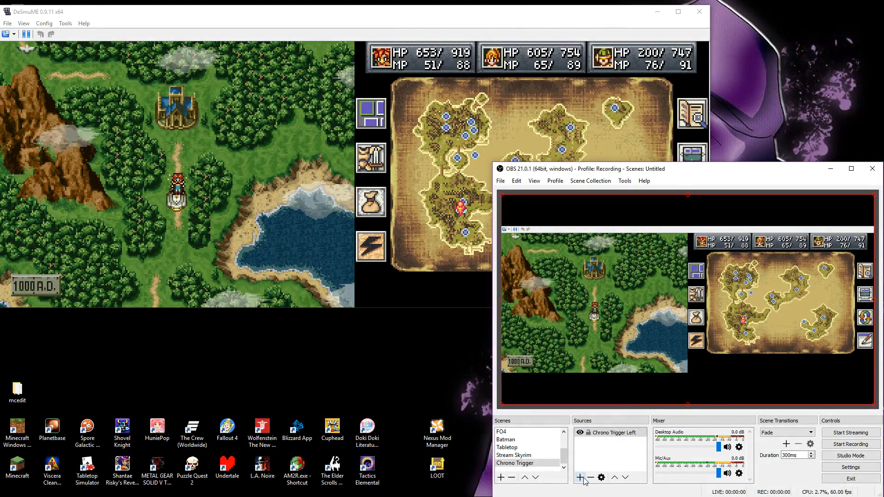
pyautogui.moveTo(581, 477)
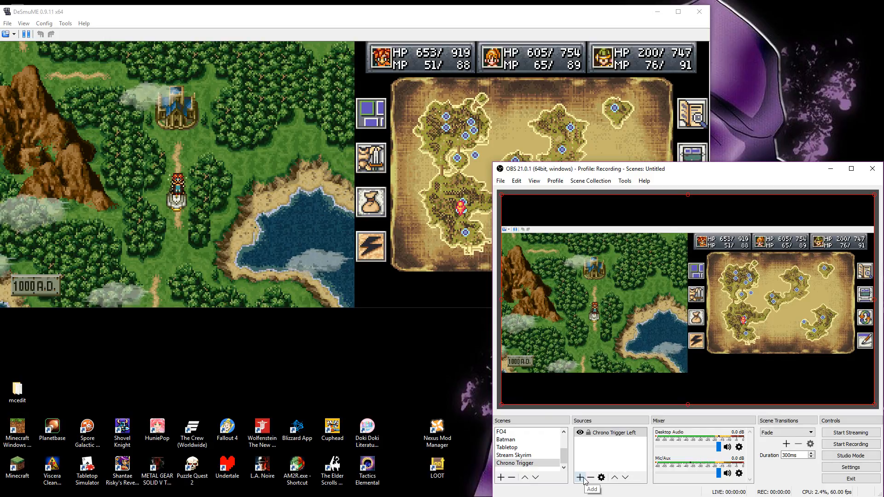
pyautogui.rightClick(612, 433)
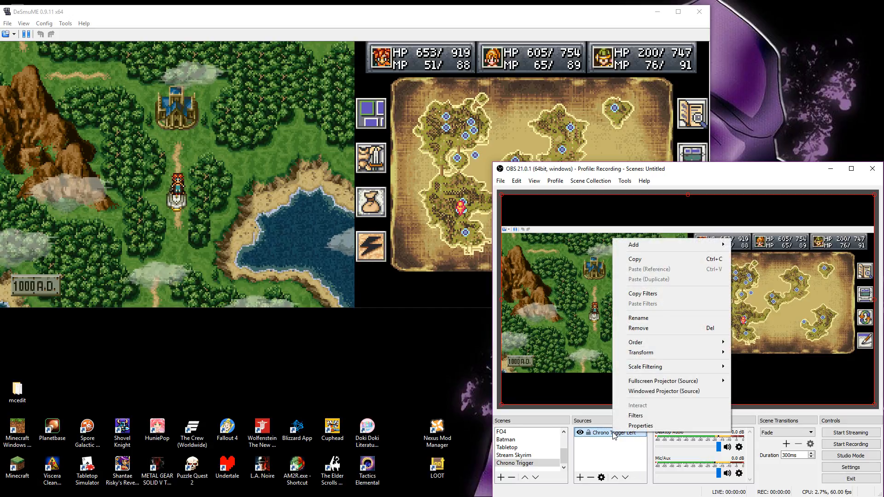
# - Add a Crop/Pad filter named Left Align to Chrono Trigger Left
pyautogui.click(638, 415)
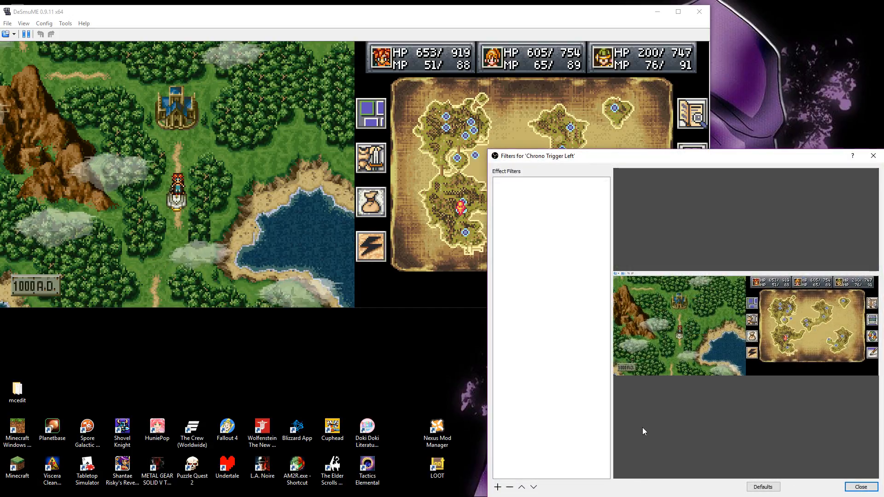
pyautogui.click(498, 488)
pyautogui.write('L')
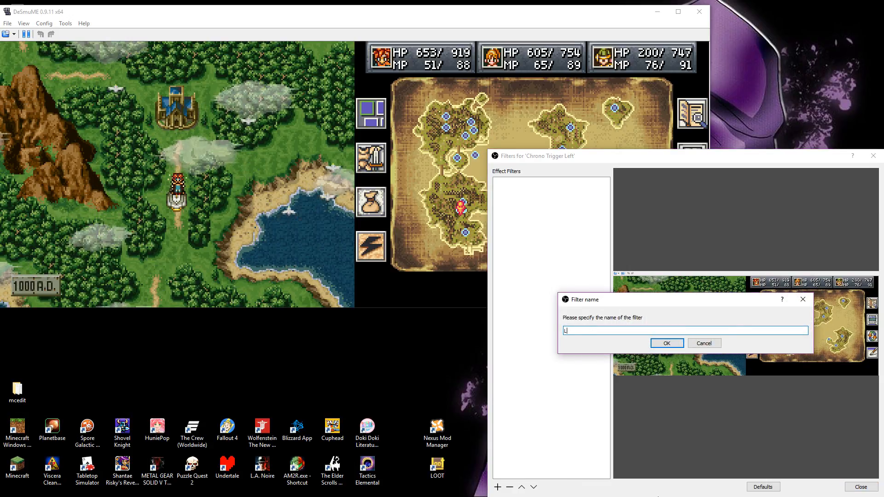
pyautogui.write('eft Align')
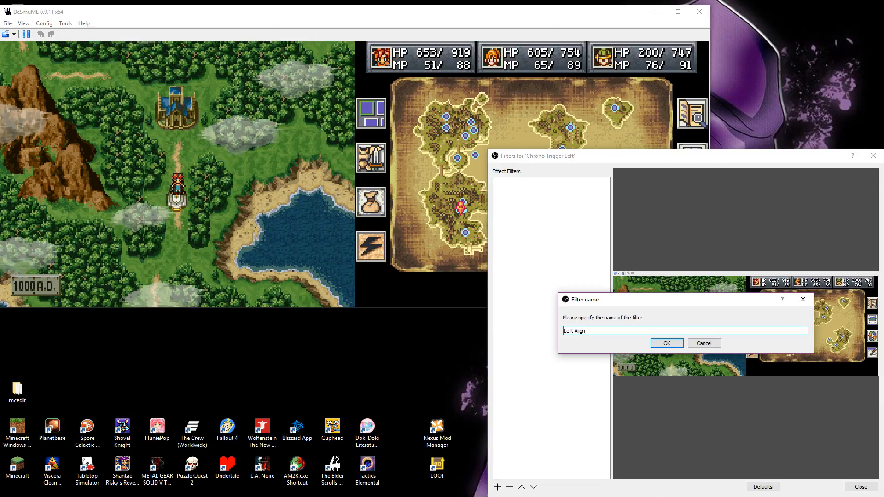
pyautogui.click(667, 343)
pyautogui.write('30')
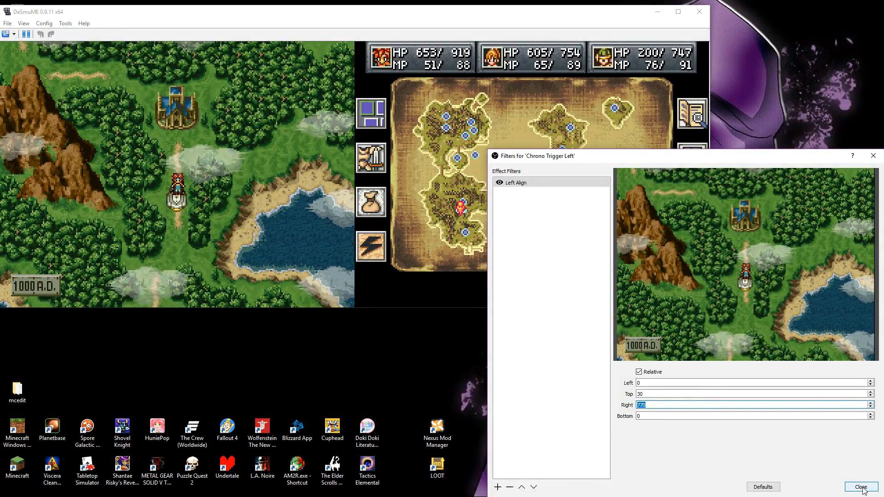
# - Close the Filters window and start adding the Ct Right window capture
pyautogui.click(861, 486)
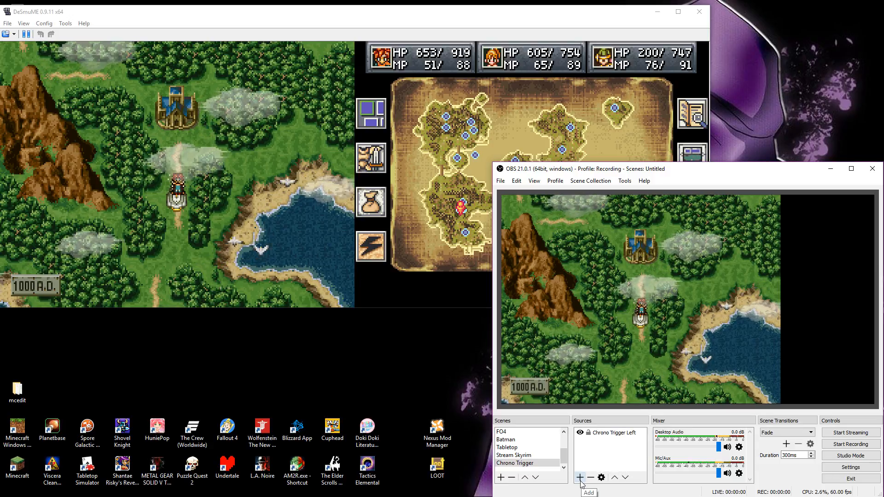
pyautogui.click(580, 477)
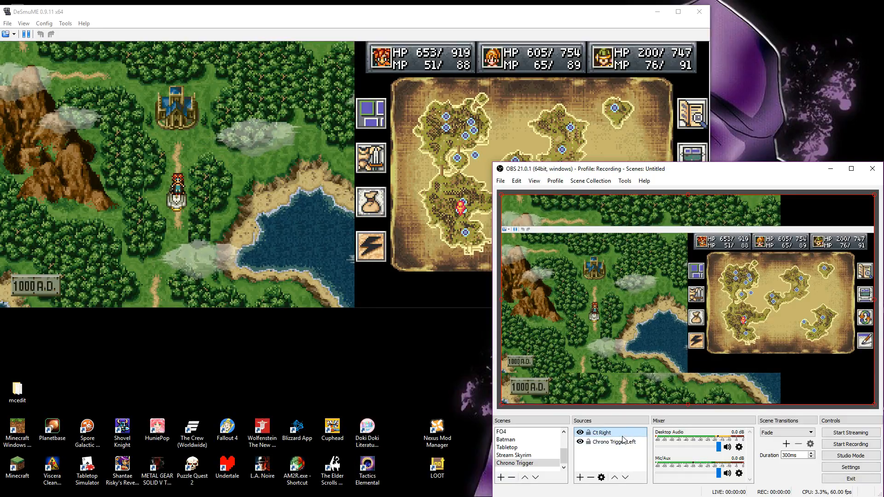
# - Add a Crop/Pad filter named Right Align to Ct Right
pyautogui.rightClick(603, 433)
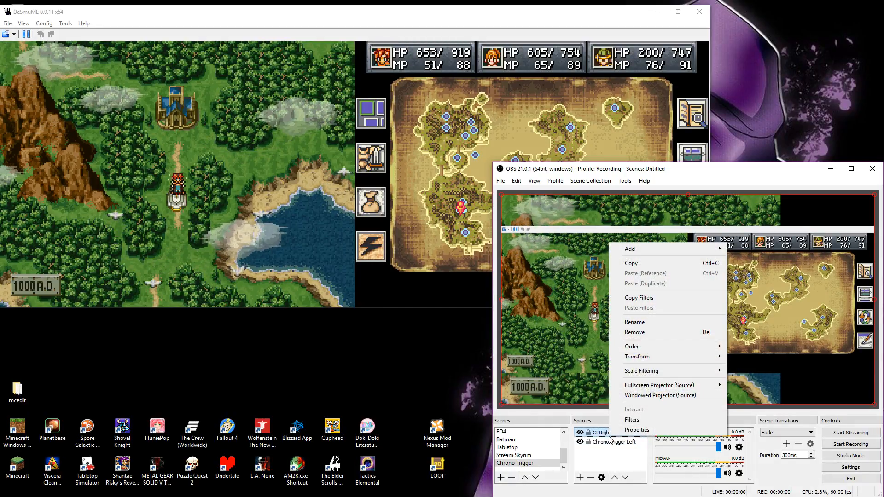
pyautogui.moveTo(637, 420)
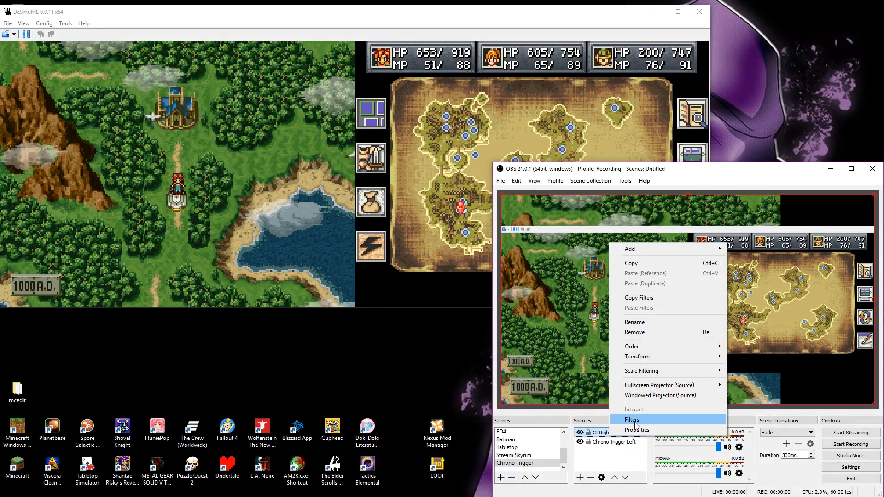
pyautogui.click(632, 420)
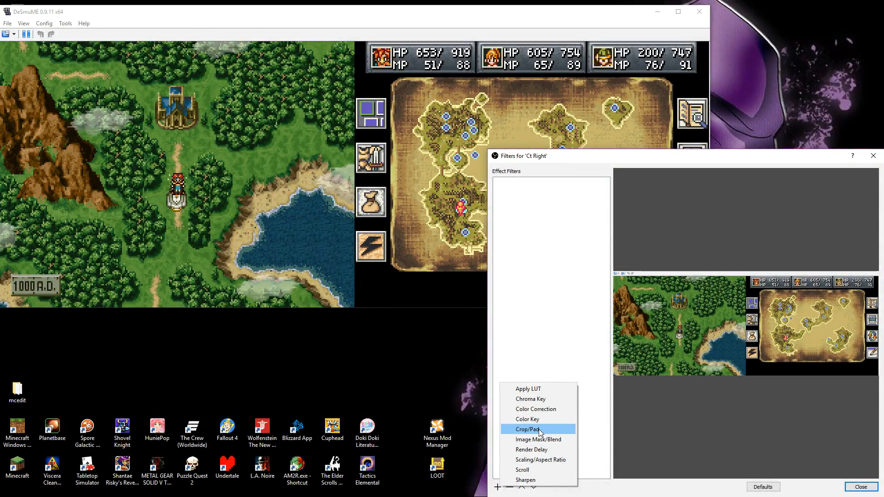
pyautogui.click(529, 429)
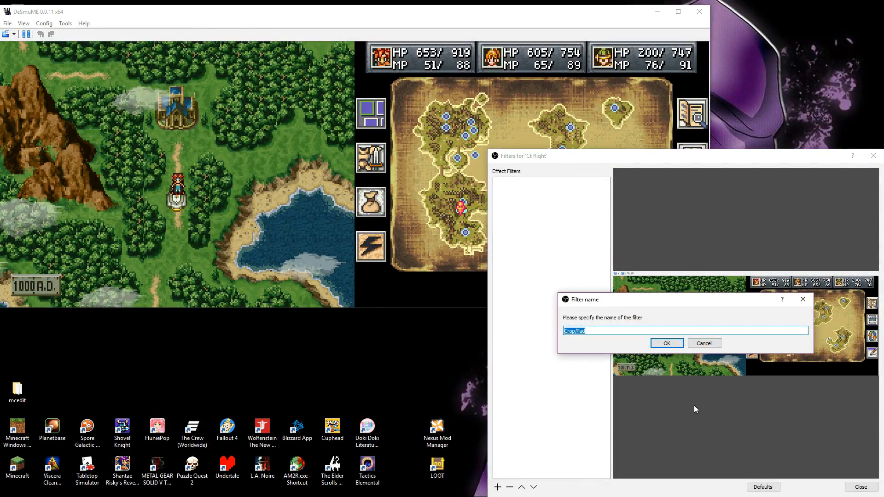
pyautogui.click(667, 343)
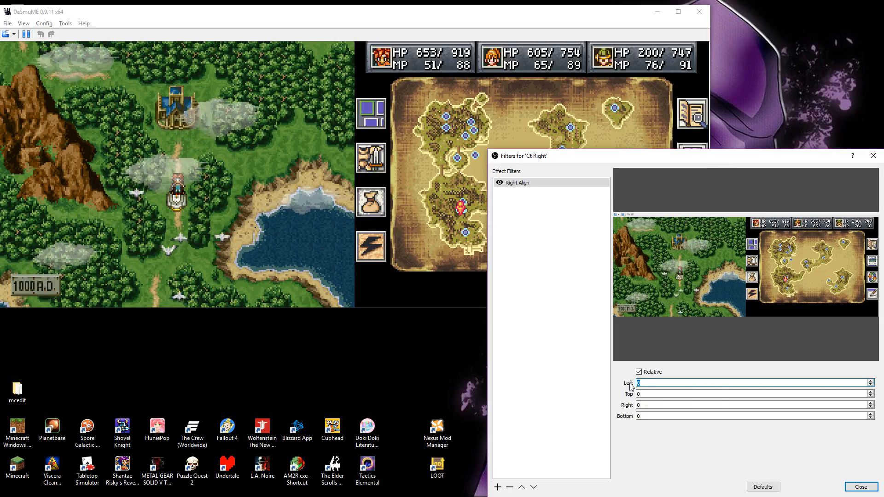
# - Set the Left crop to about 750 and fine-tune it with the spinner
pyautogui.write('750')
pyautogui.click(755, 394)
pyautogui.write('30')
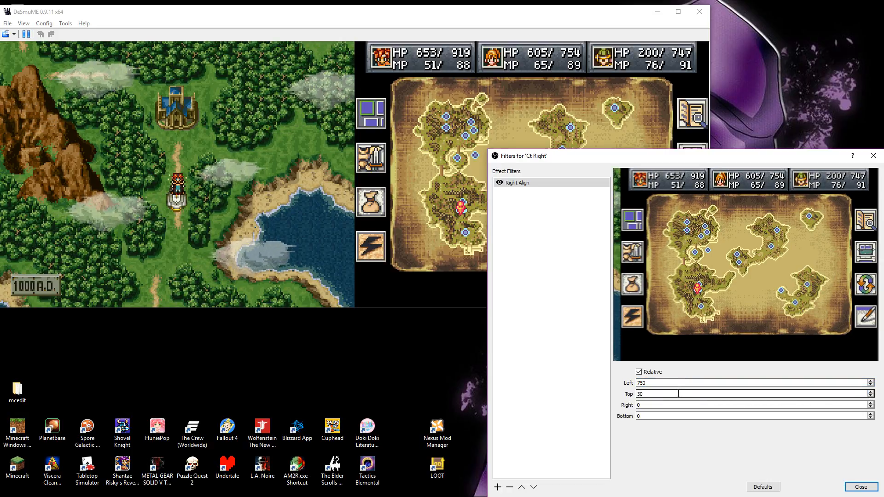
pyautogui.click(869, 385)
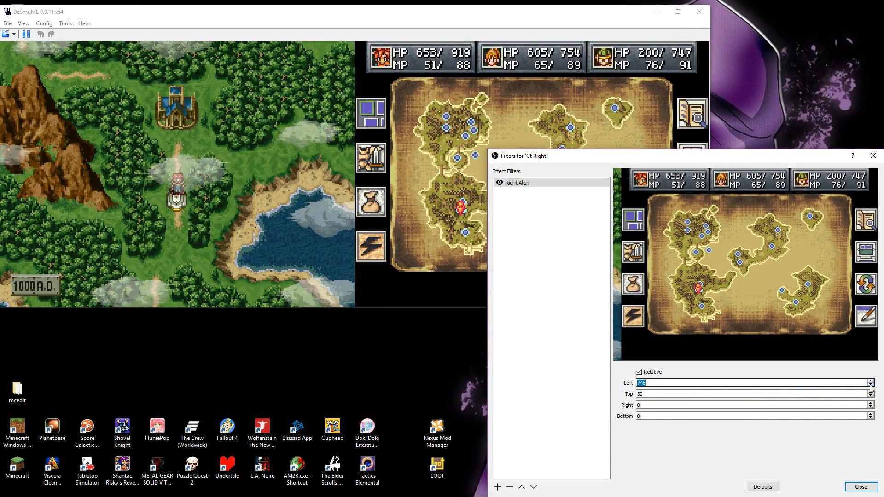
pyautogui.click(870, 382)
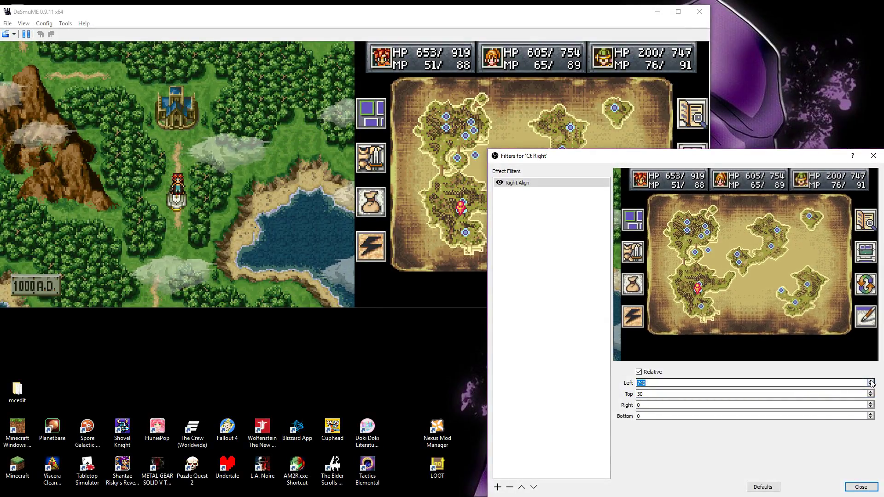
pyautogui.click(871, 381)
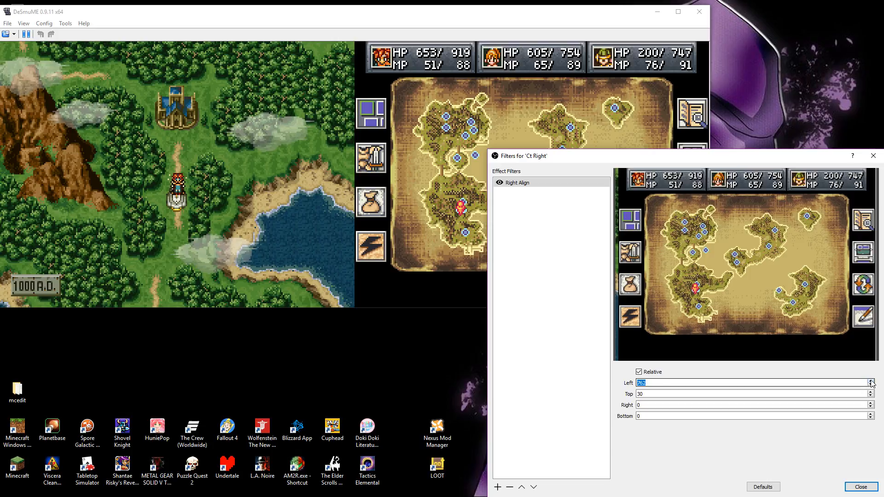
pyautogui.click(869, 381)
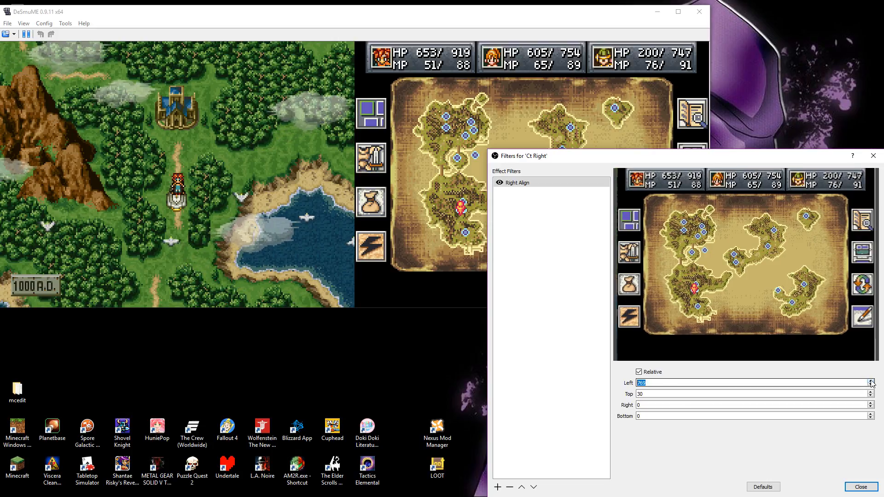
pyautogui.click(870, 381)
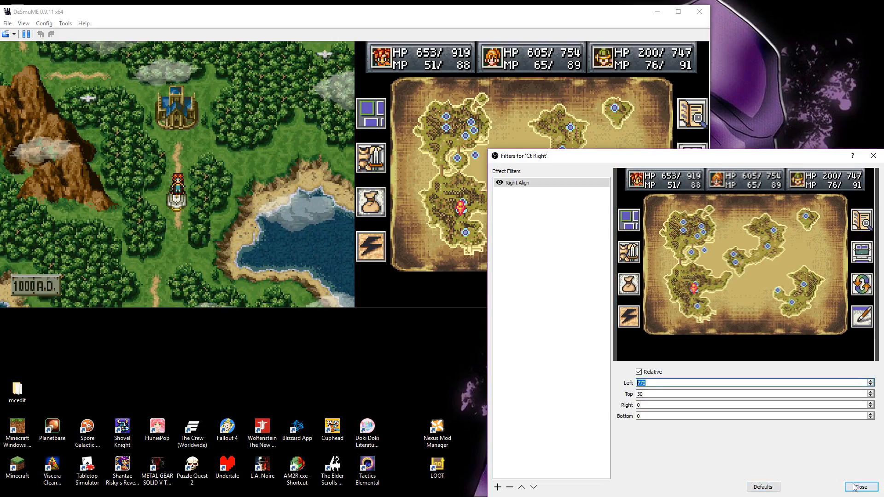
# - Close the Ct Right filters window and select the cropped lower screen in the preview
pyautogui.click(860, 486)
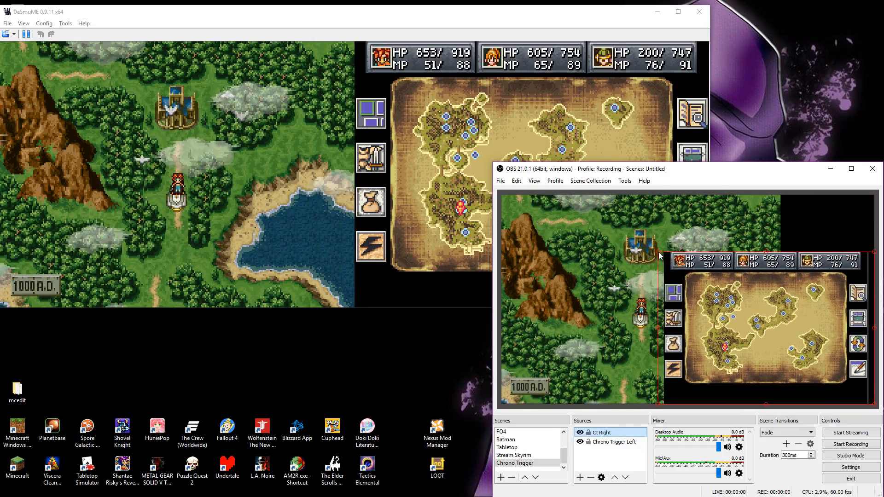
pyautogui.click(851, 169)
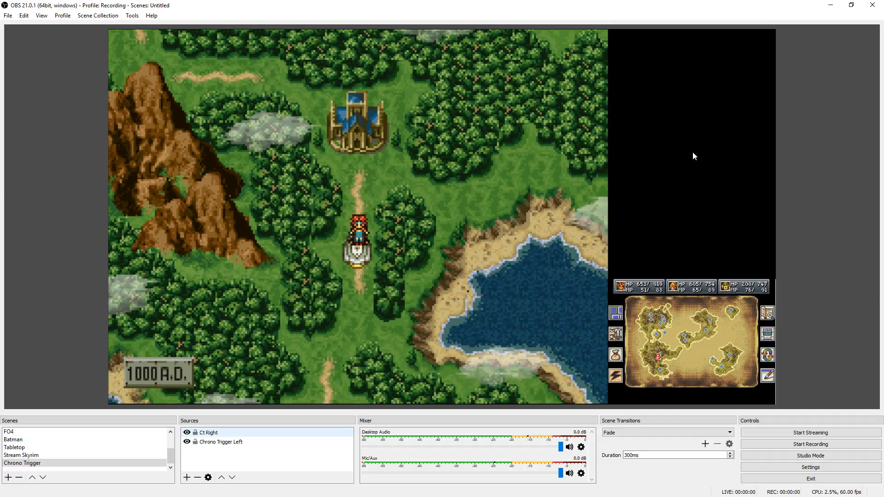
pyautogui.moveTo(683, 162)
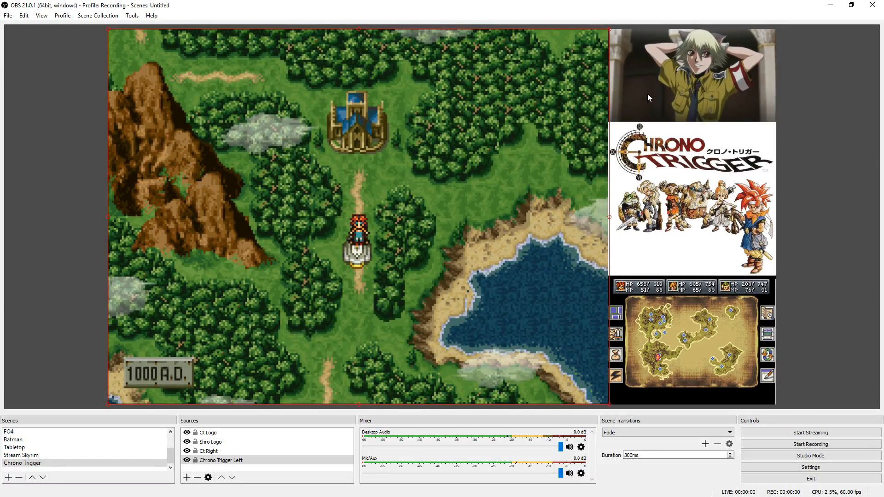
# - Select Chrono Trigger Left in the Sources list to reorder it
pyautogui.click(220, 460)
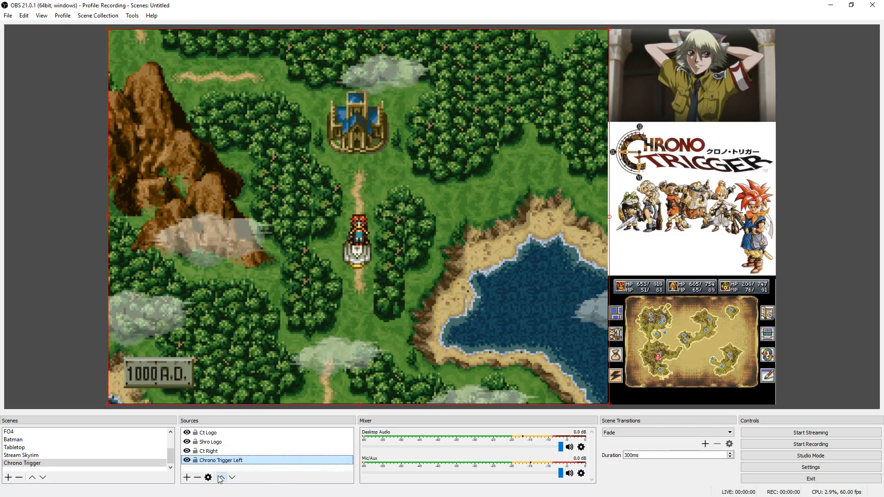
# - Move Chrono Trigger Left to the top of the source order, then select Ct Logo
pyautogui.click(222, 490)
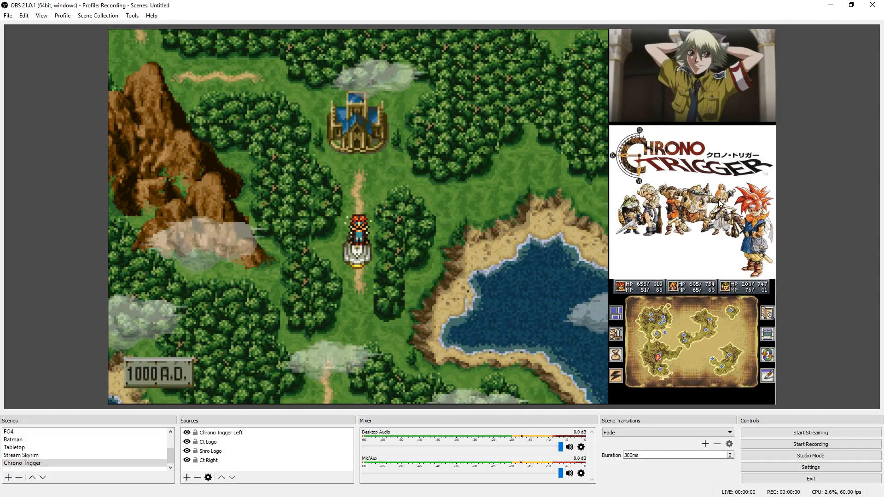
pyautogui.click(207, 442)
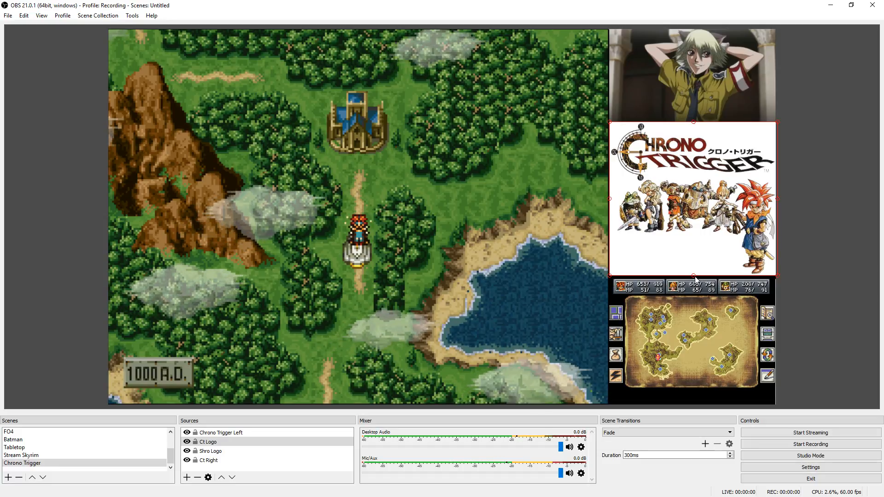